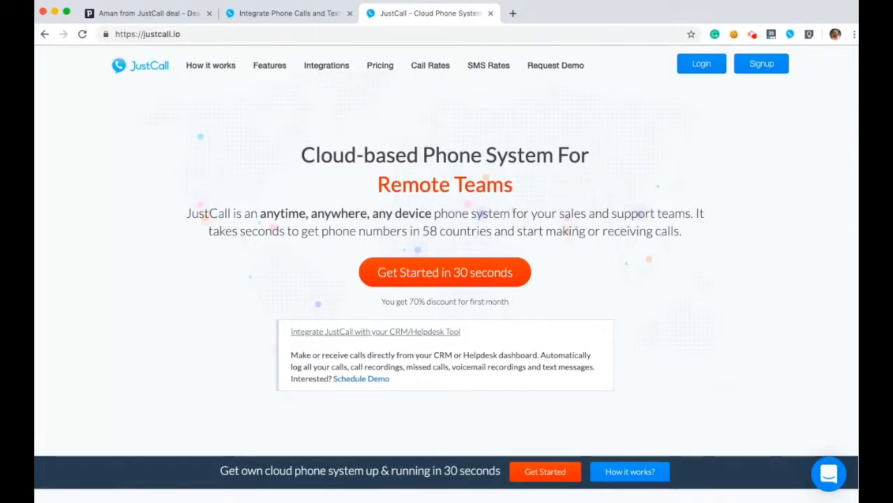
Bring up JustCall's Pipedrive integration page and scroll to its list of integration features.
left_click(290, 12)
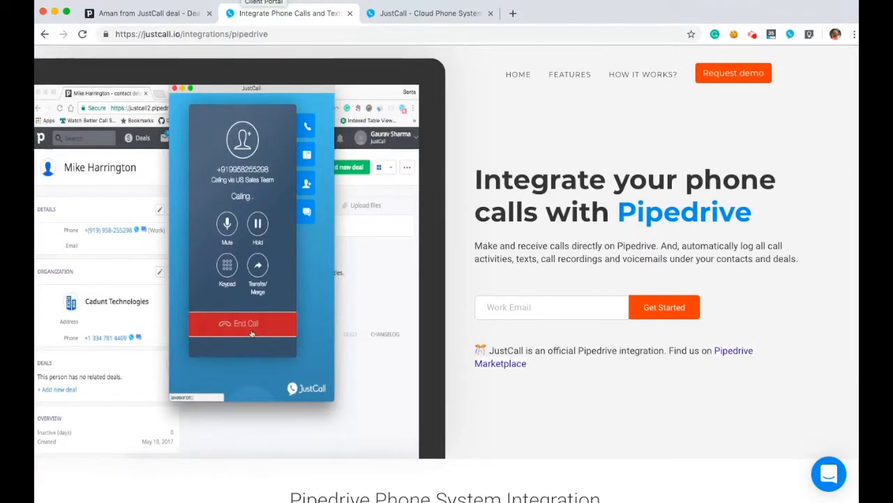
left_click(243, 324)
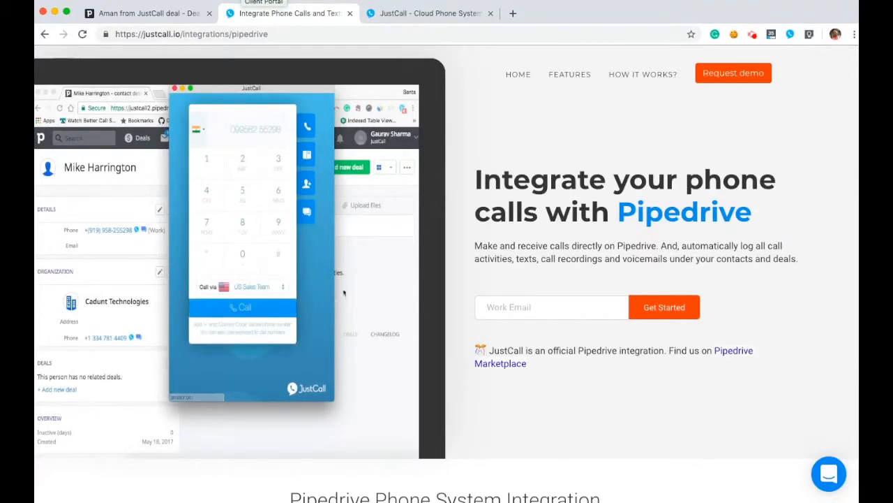
scroll("down", 3)
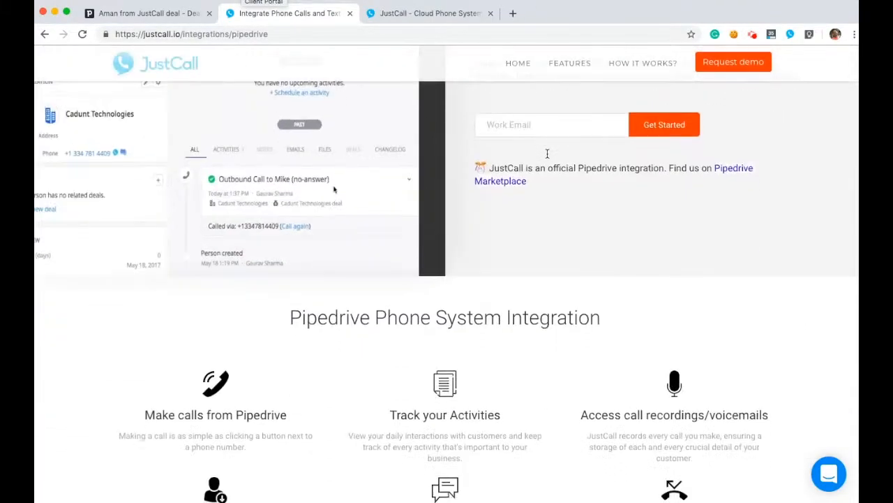
scroll("down", 3)
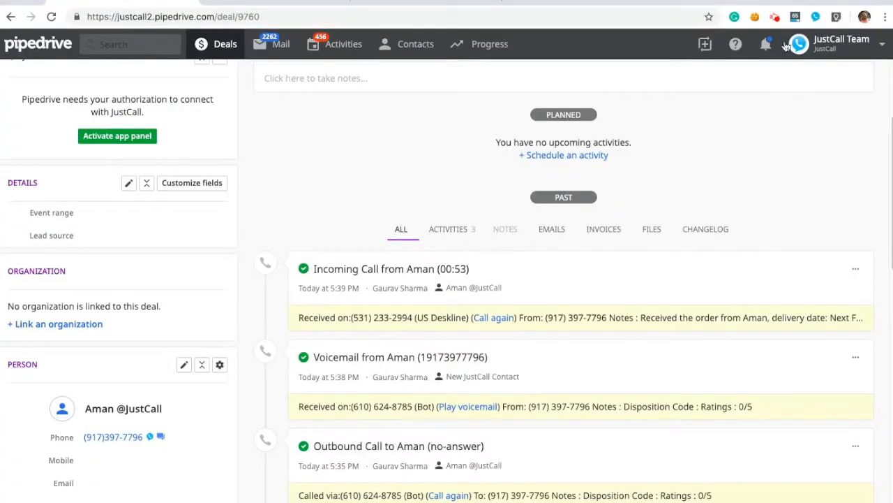
mouse_move(815, 18)
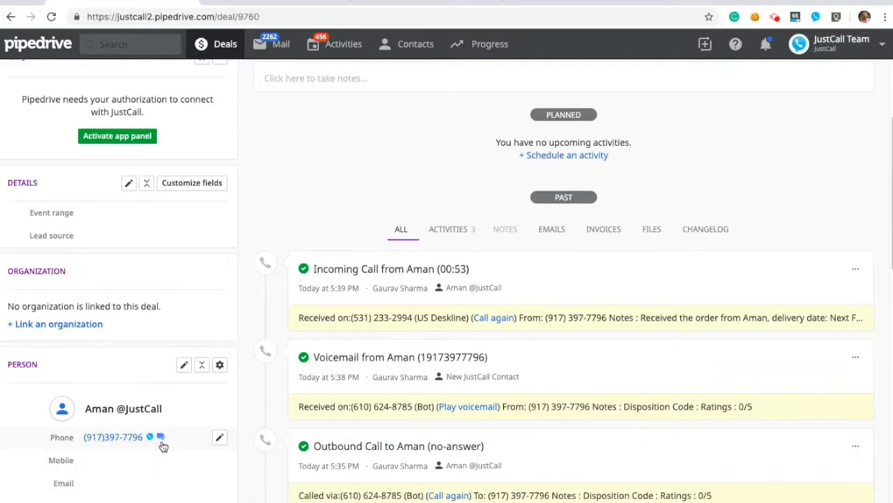
mouse_move(159, 444)
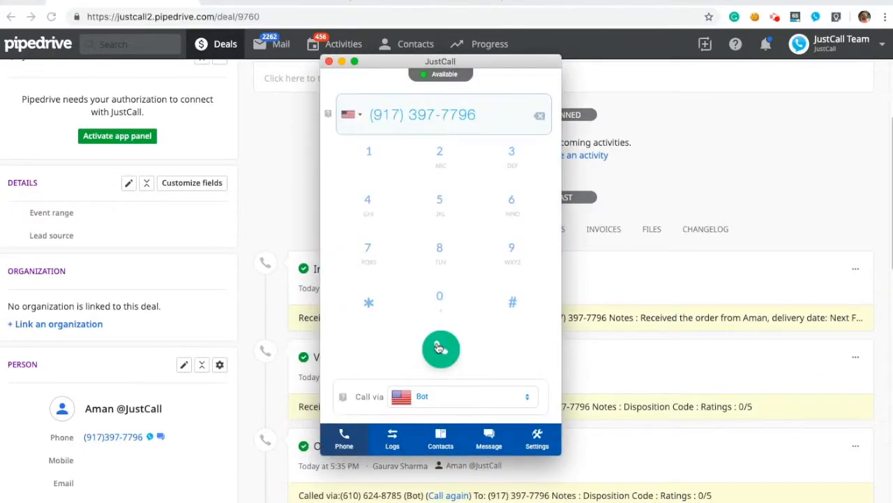
Start the call to Aman's number from the JustCall dialer and keep it running.
left_click(441, 349)
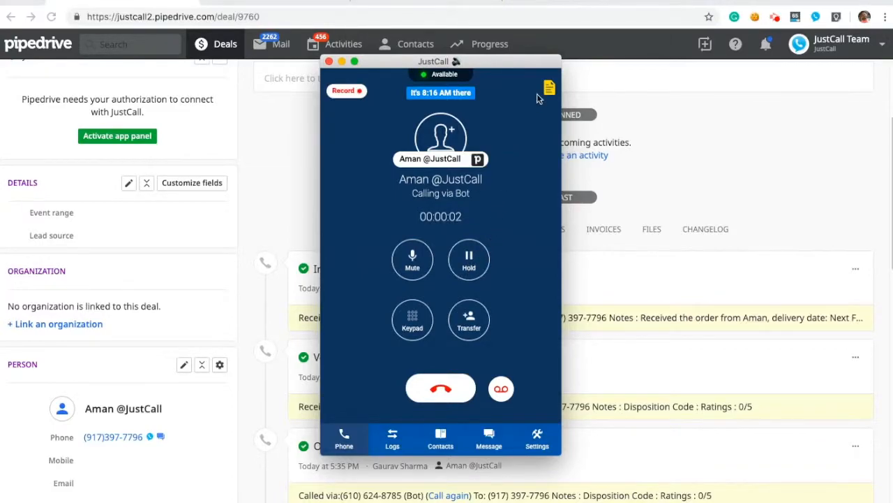
left_click(547, 90)
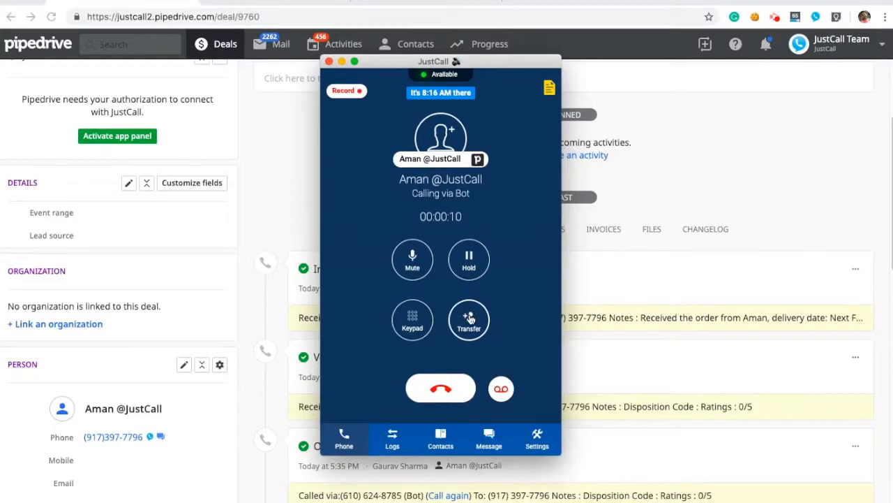
mouse_move(469, 324)
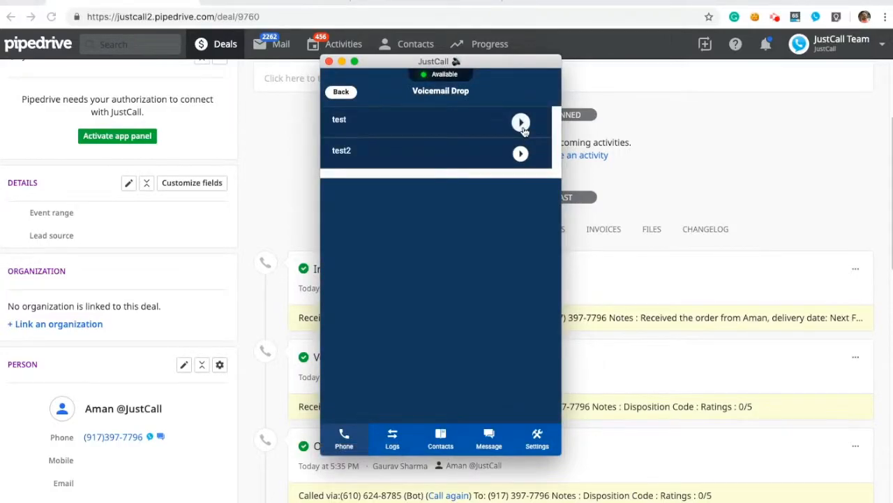
Drop the 'test' voicemail into Aman's call, rate it four stars and save.
left_click(519, 123)
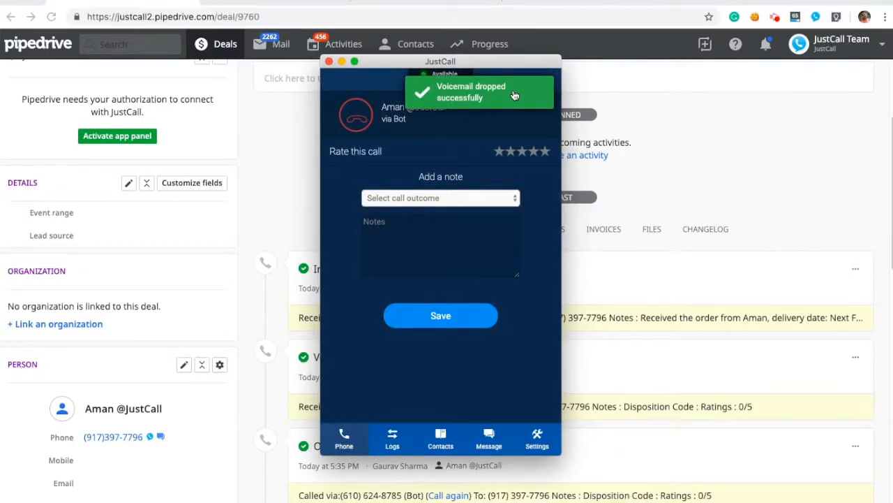
left_click(532, 150)
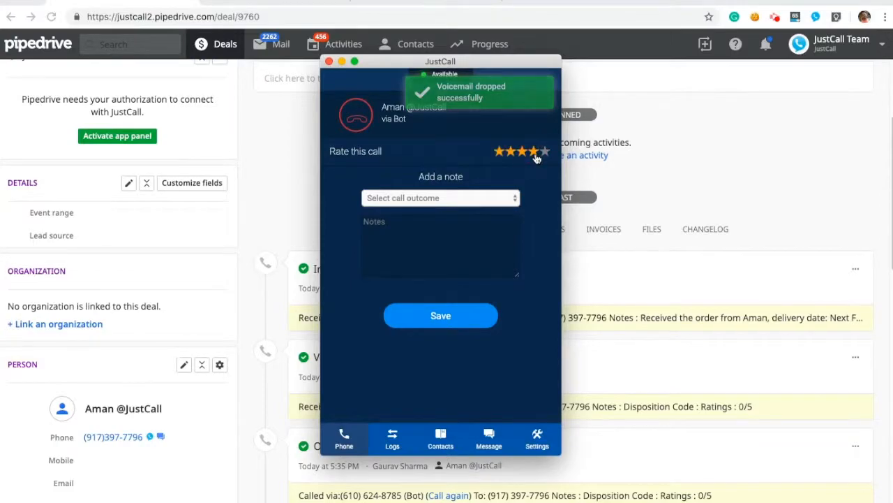
left_click(441, 198)
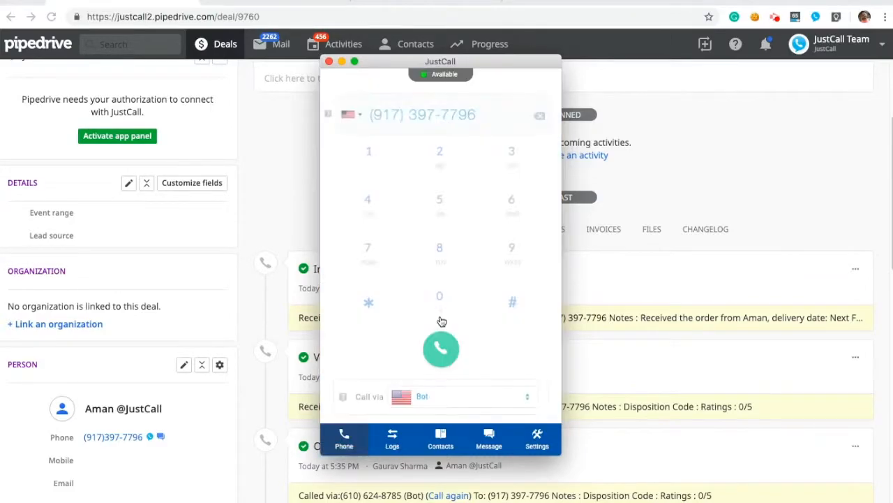
Close the dialer and review the deal's past activities with the logged calls and voicemail.
left_click(335, 62)
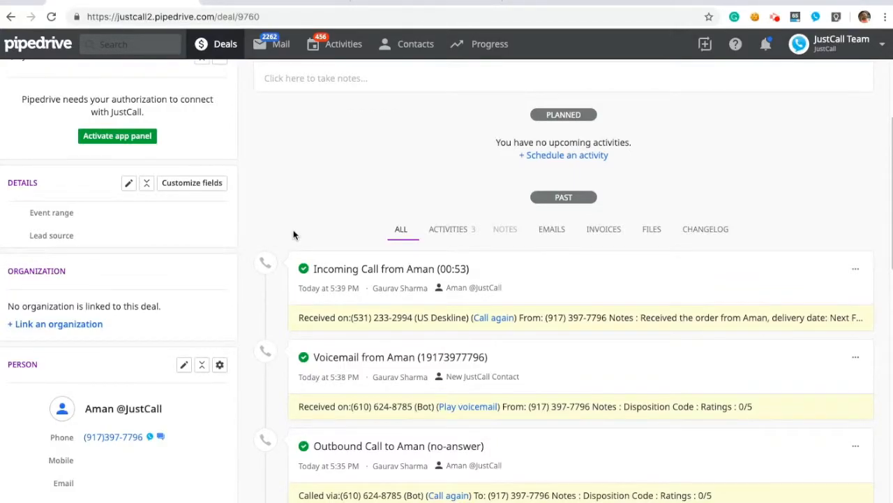
scroll("down", 3)
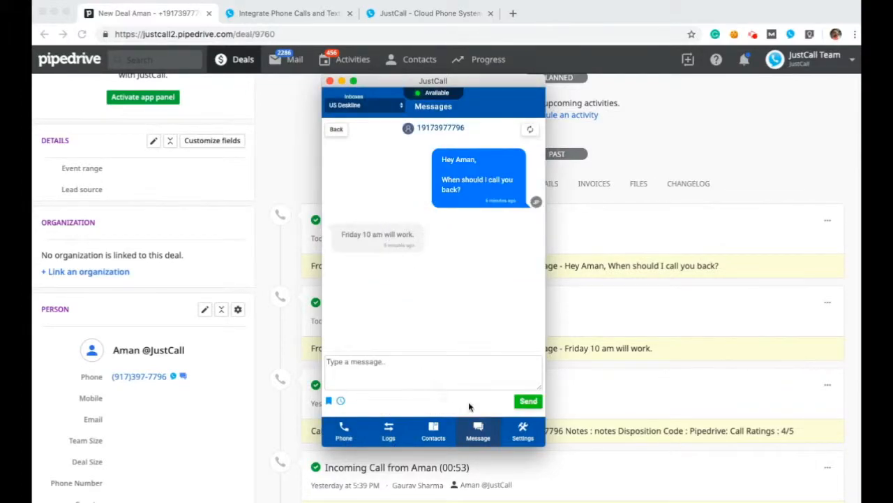
mouse_move(341, 402)
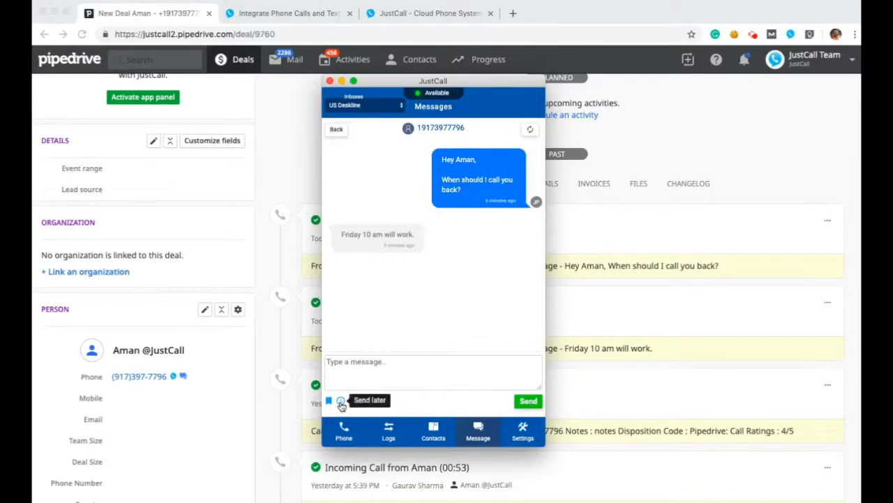
mouse_move(329, 402)
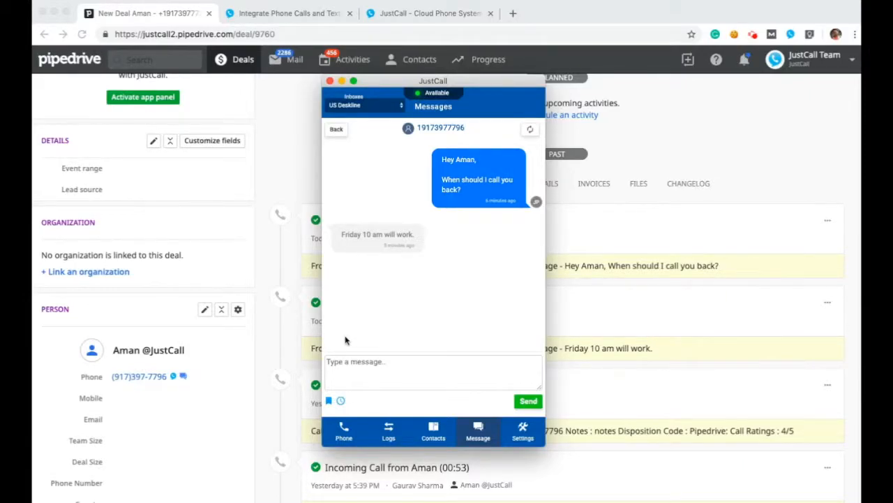
Close the messages window to reveal the logged SMS entries, then go to Activities.
left_click(332, 81)
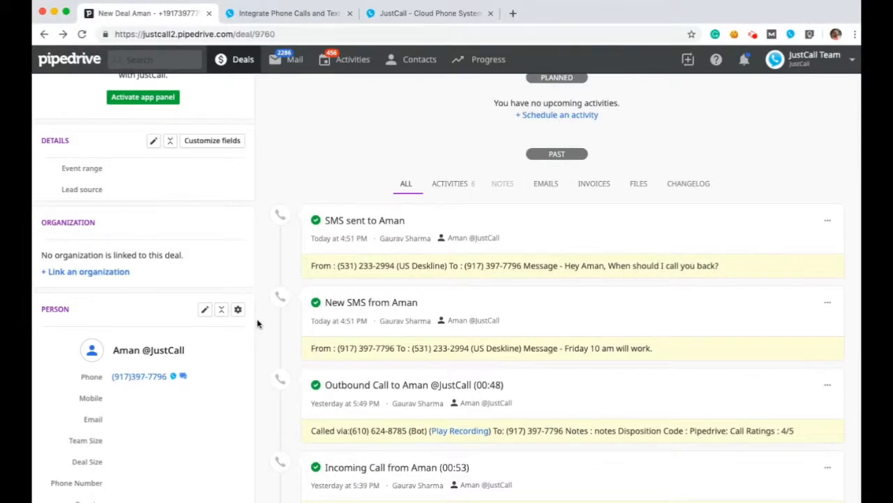
mouse_move(352, 58)
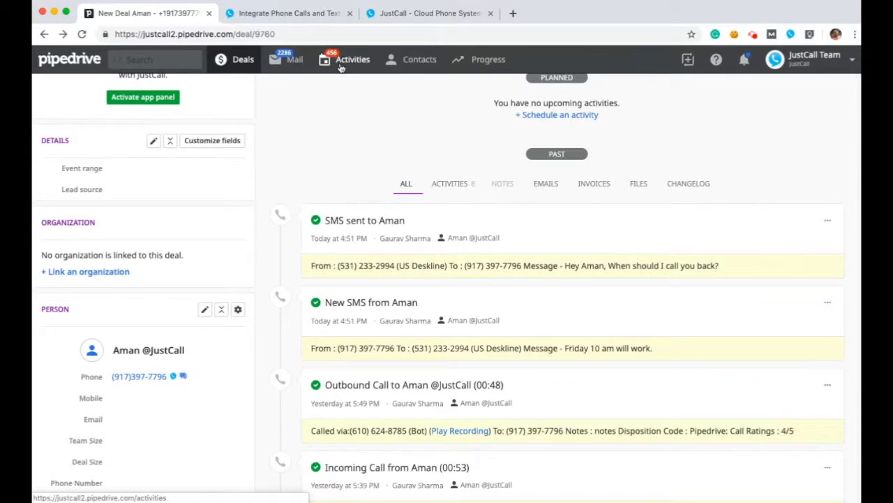
left_click(352, 59)
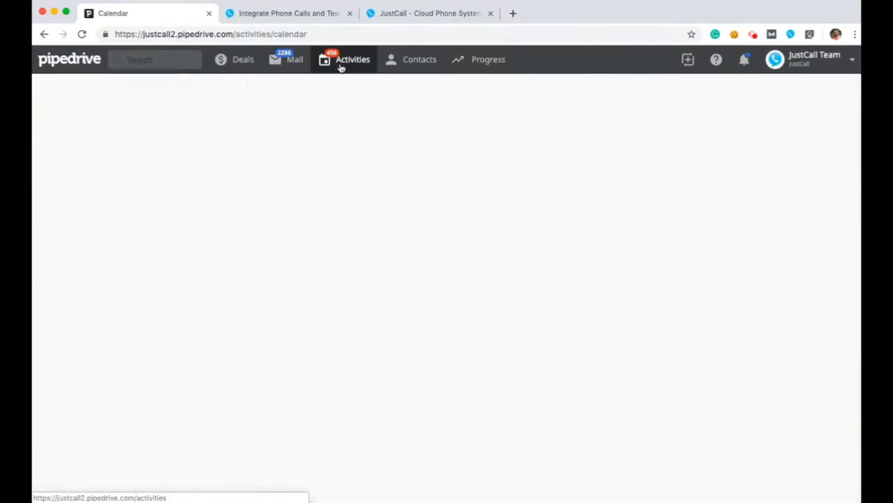
From the calendar, show the Progress report of activities added last week by type over time.
left_click(352, 58)
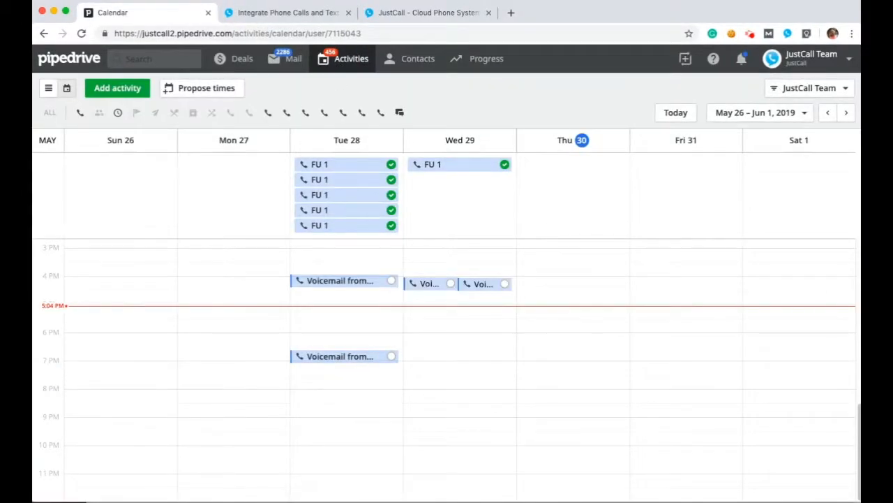
mouse_move(321, 276)
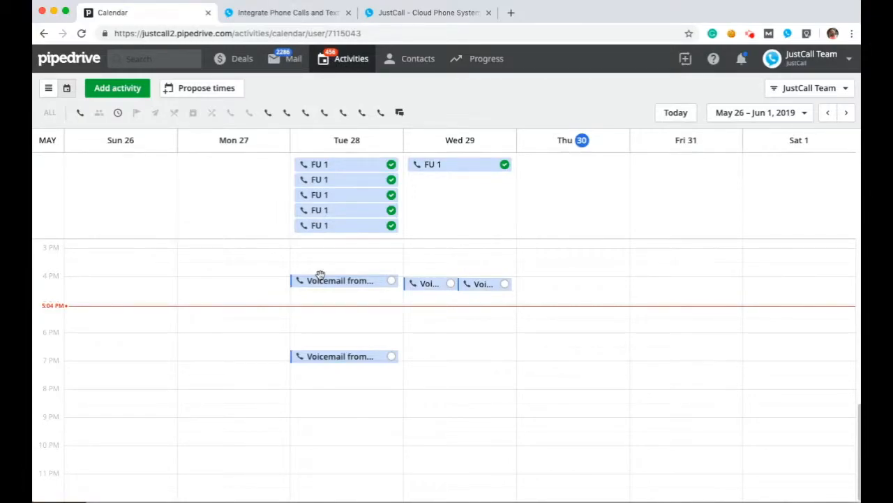
mouse_move(363, 266)
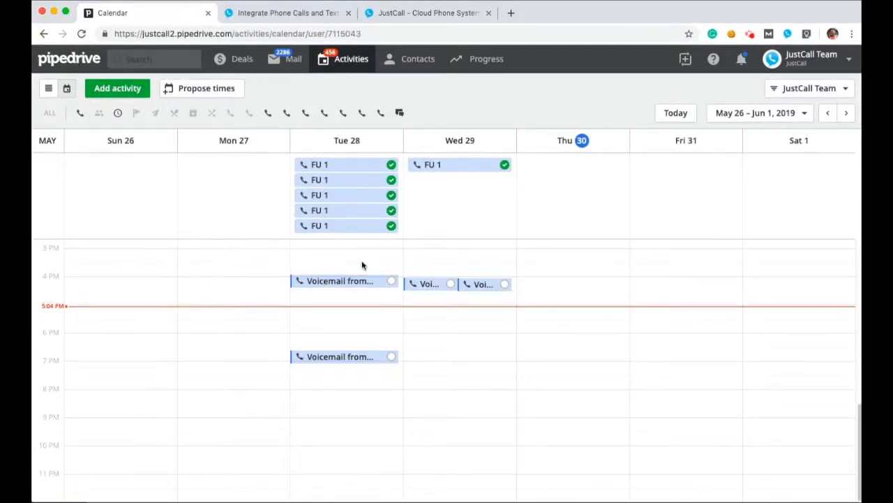
left_click(485, 58)
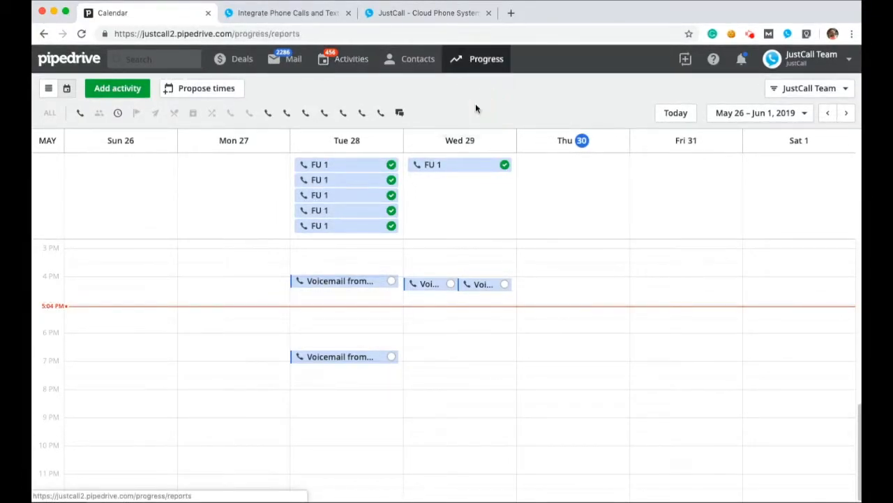
left_click(486, 59)
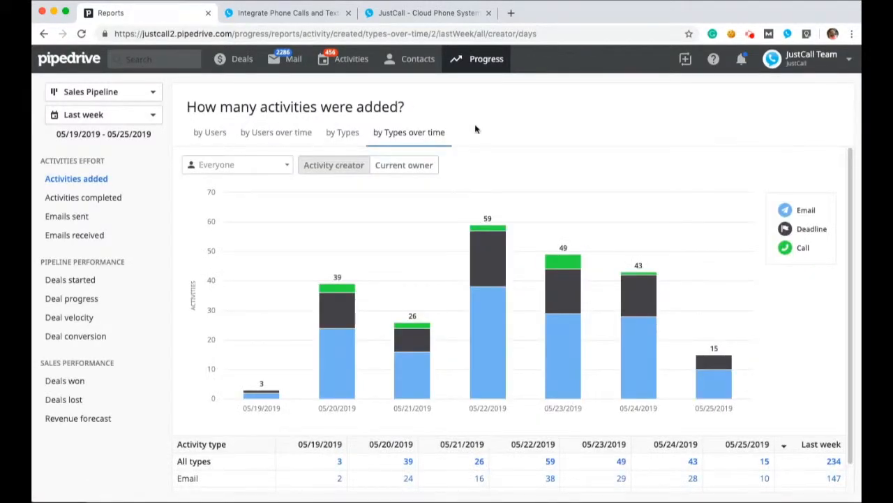
mouse_move(556, 262)
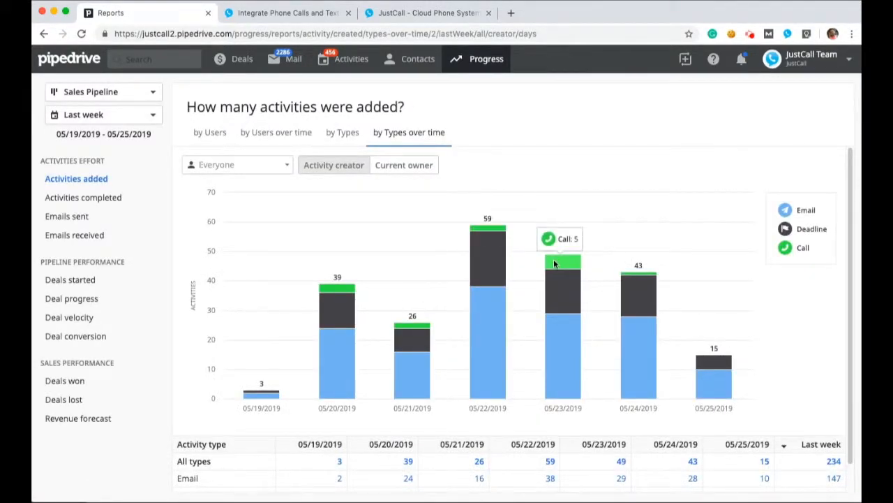